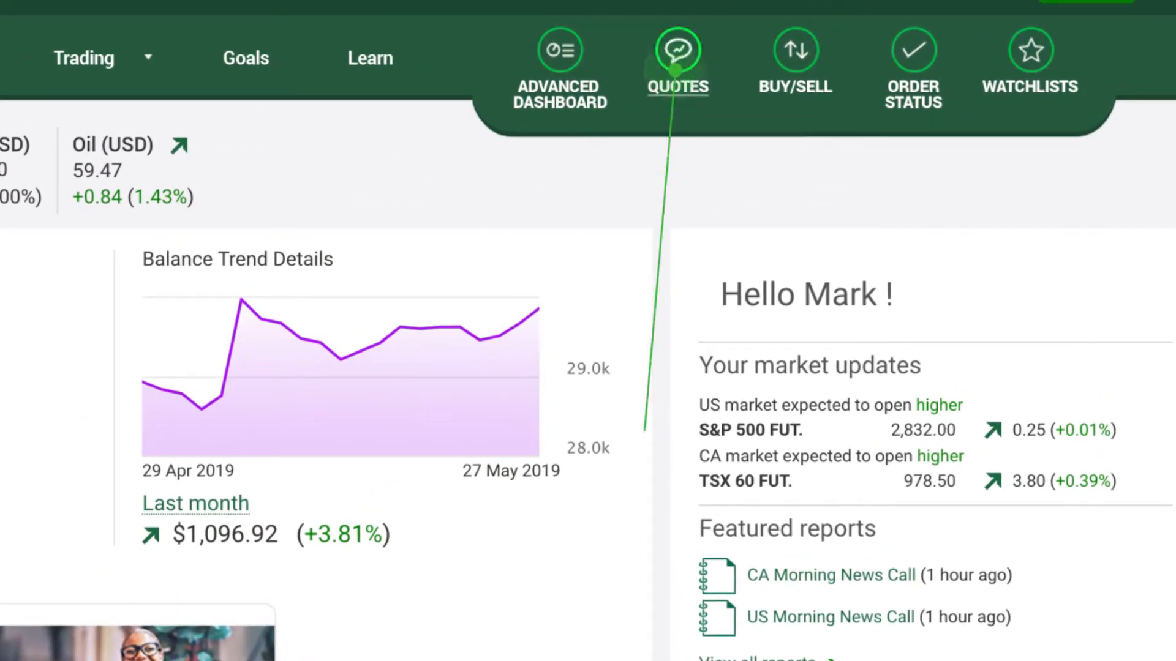
# - Bring up the Quotes & Watchlists window from the dashboard's QUOTES icon
pyautogui.click(677, 52)
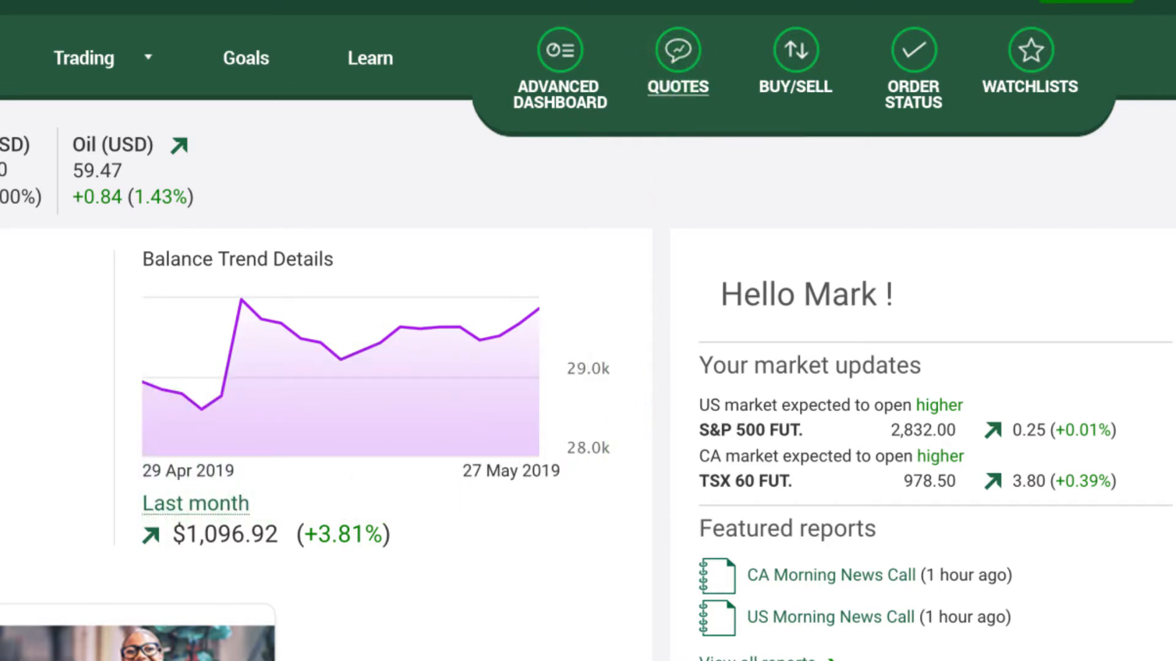
pyautogui.click(1029, 52)
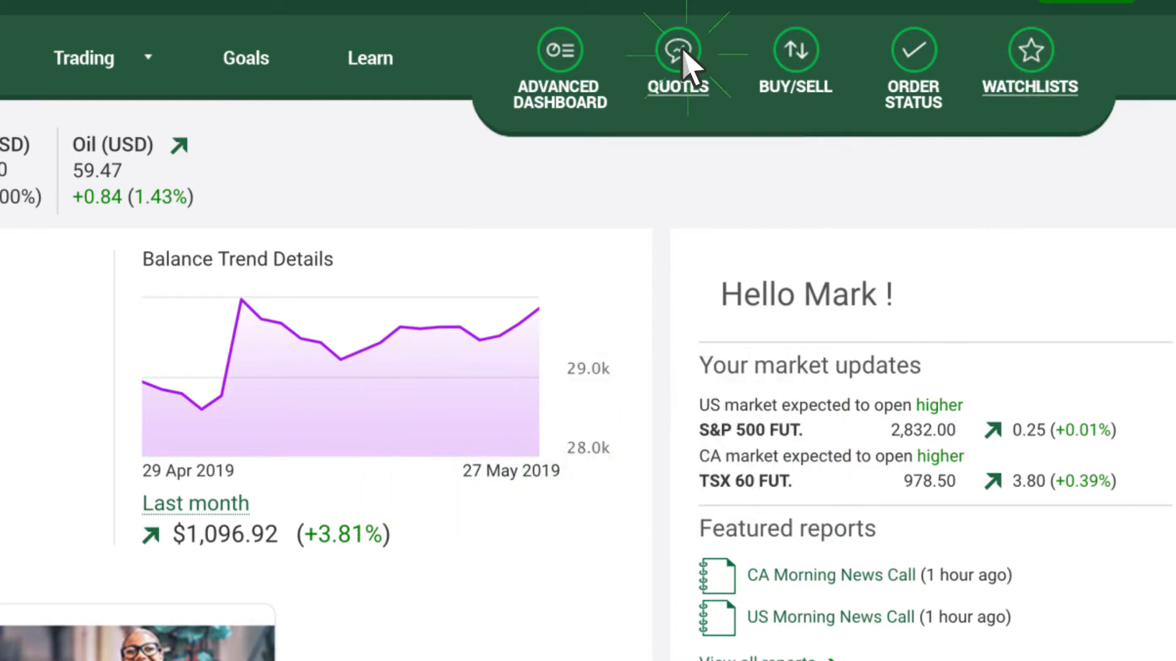
pyautogui.click(677, 52)
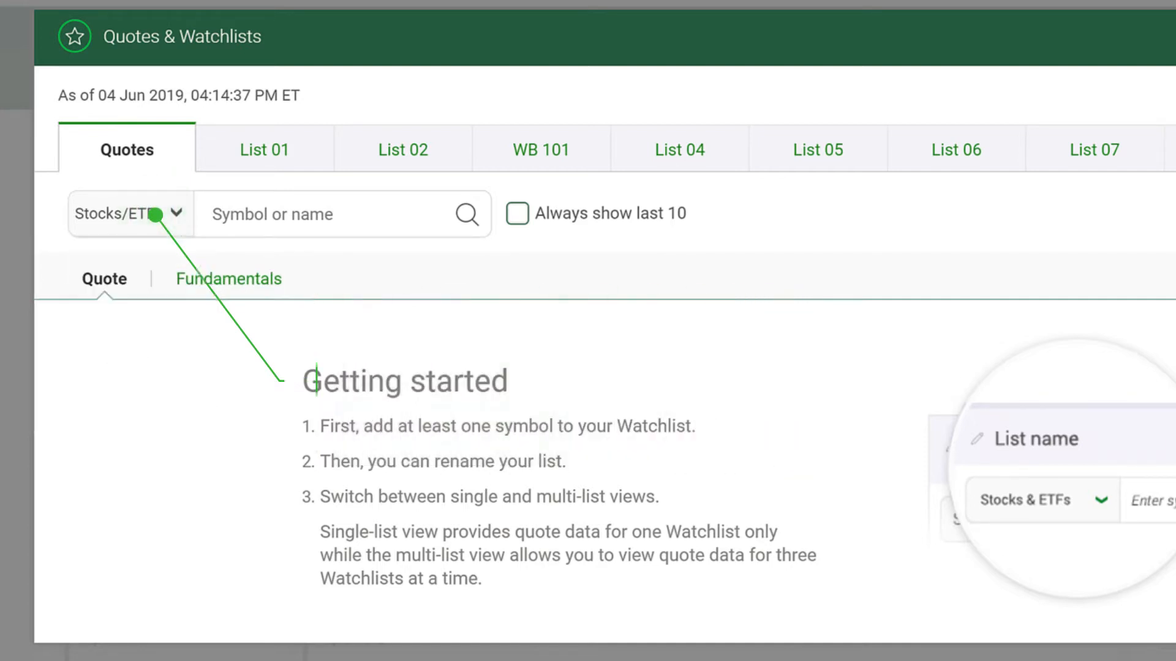
# - Search 'td' and load the Canadian TD listing's quote at the top of the list
pyautogui.write('t')
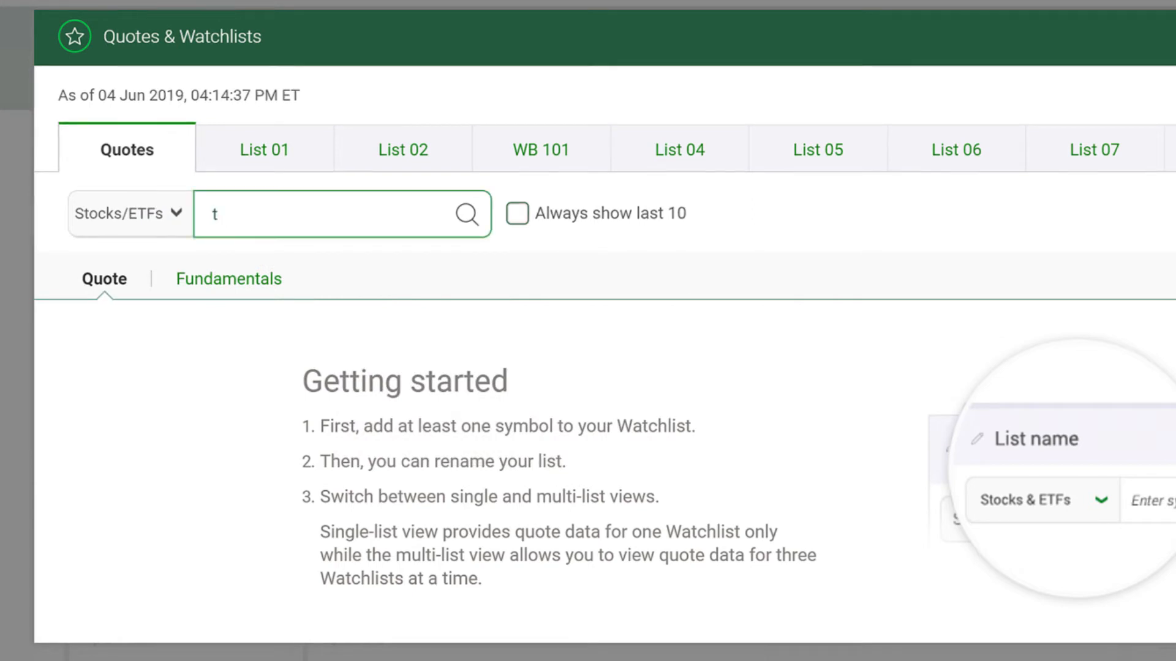
pyautogui.write('d')
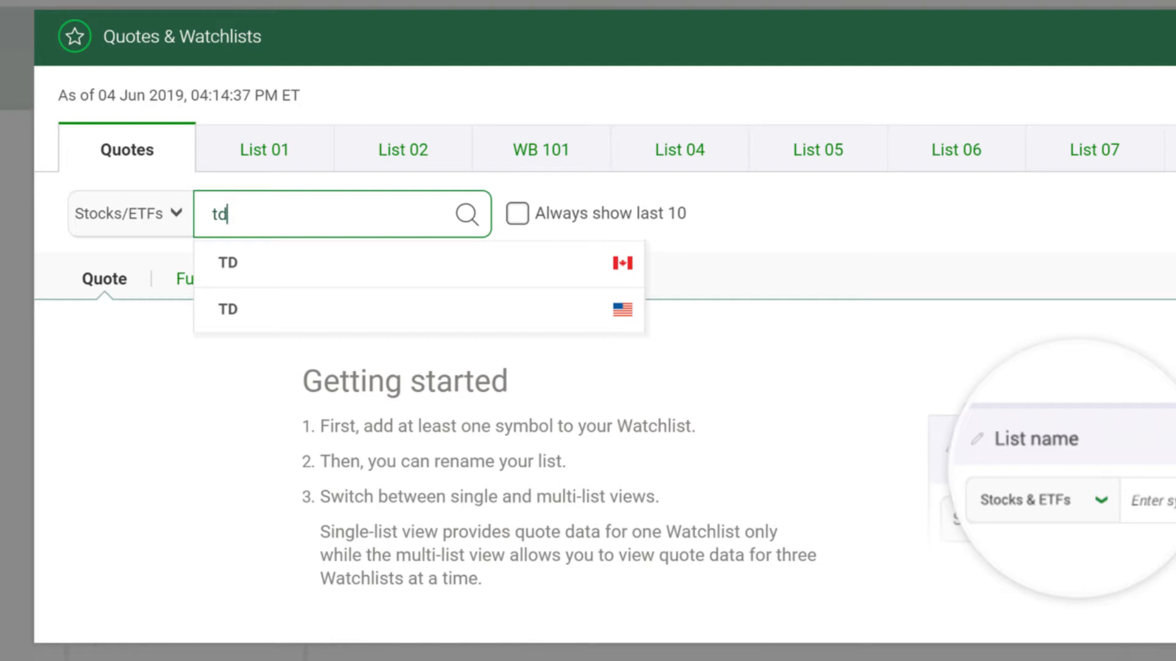
pyautogui.moveTo(446, 359)
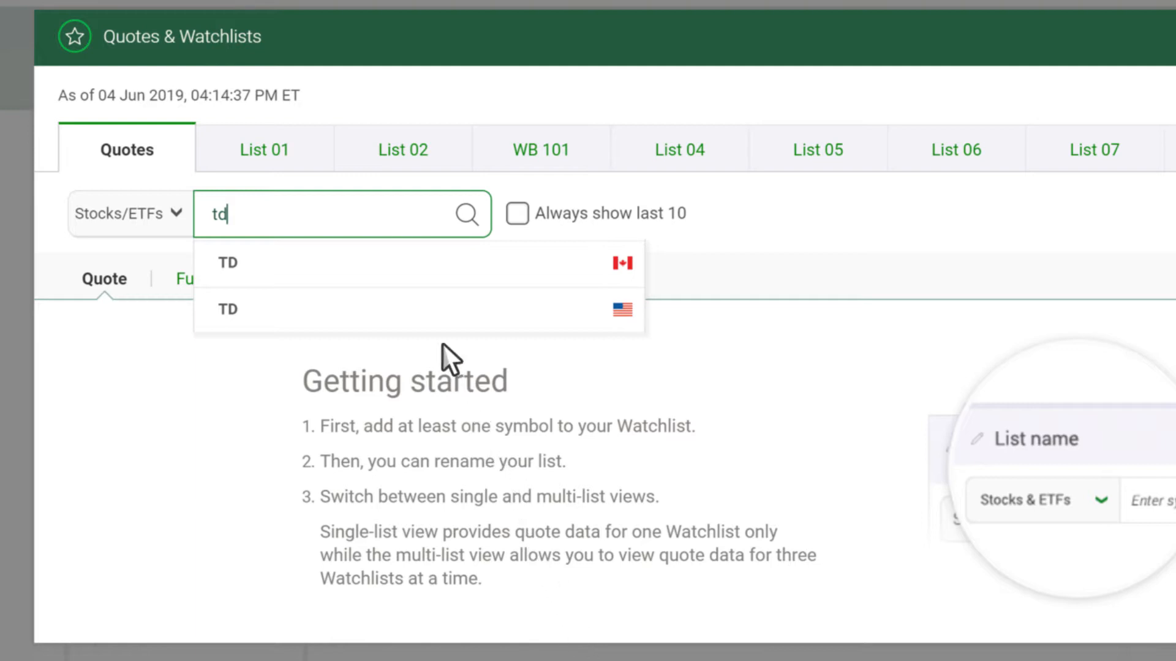
pyautogui.click(227, 262)
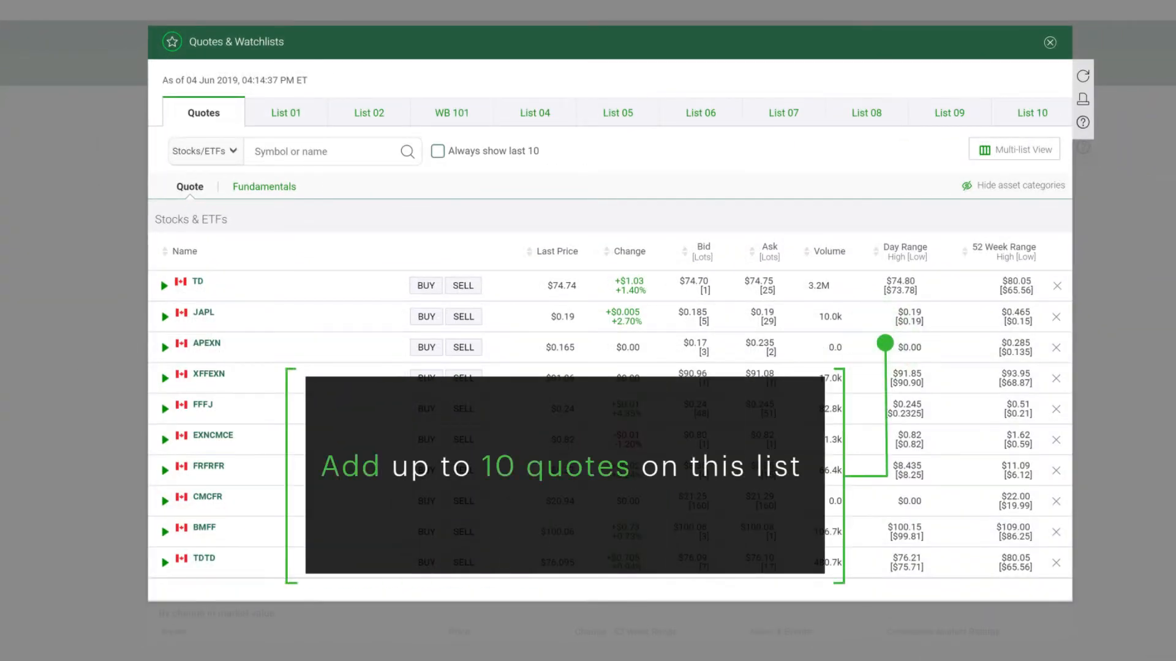
# - Enable 'Always show last 10' so recent quotes stay listed, with TD showing
pyautogui.click(438, 151)
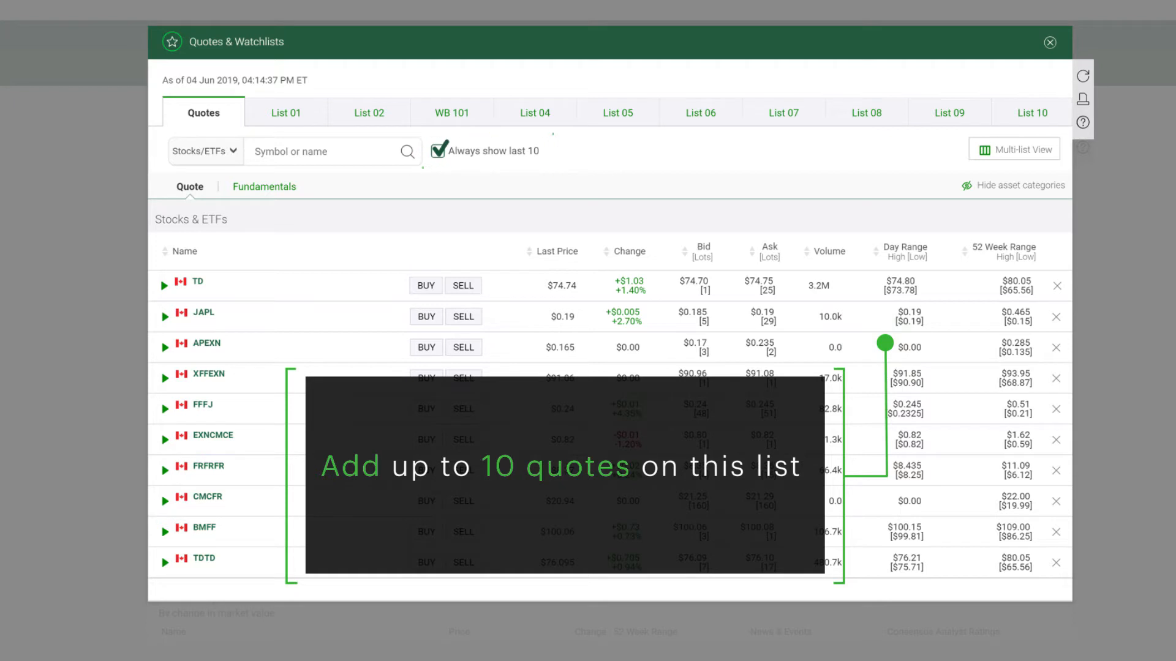
pyautogui.click(439, 151)
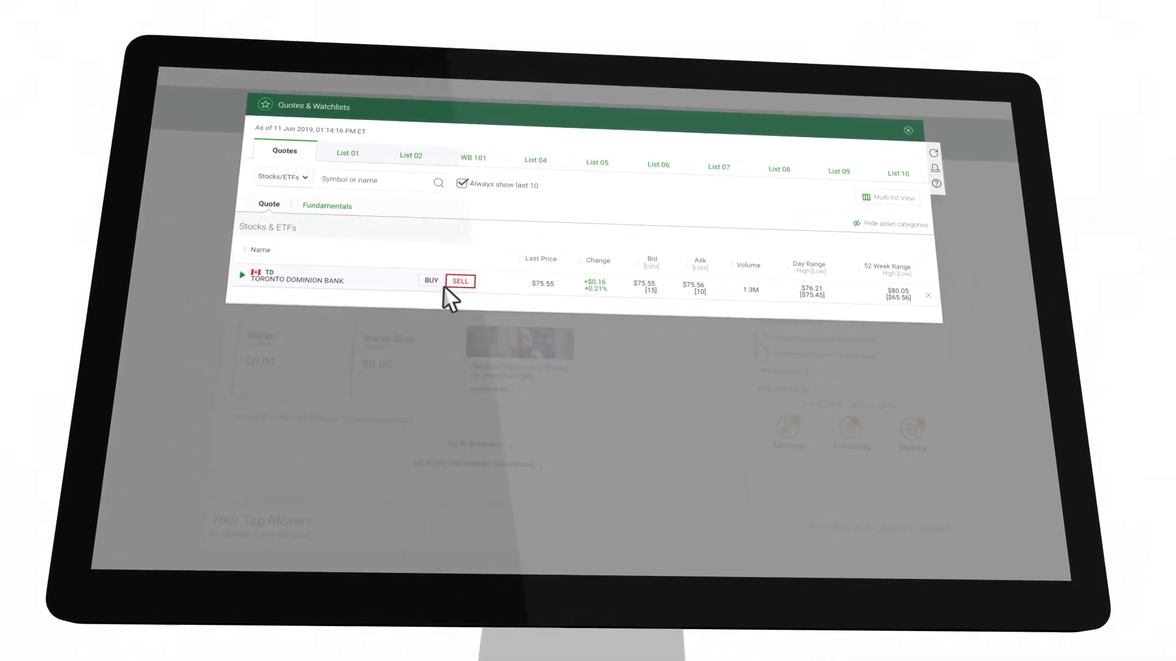
pyautogui.click(459, 281)
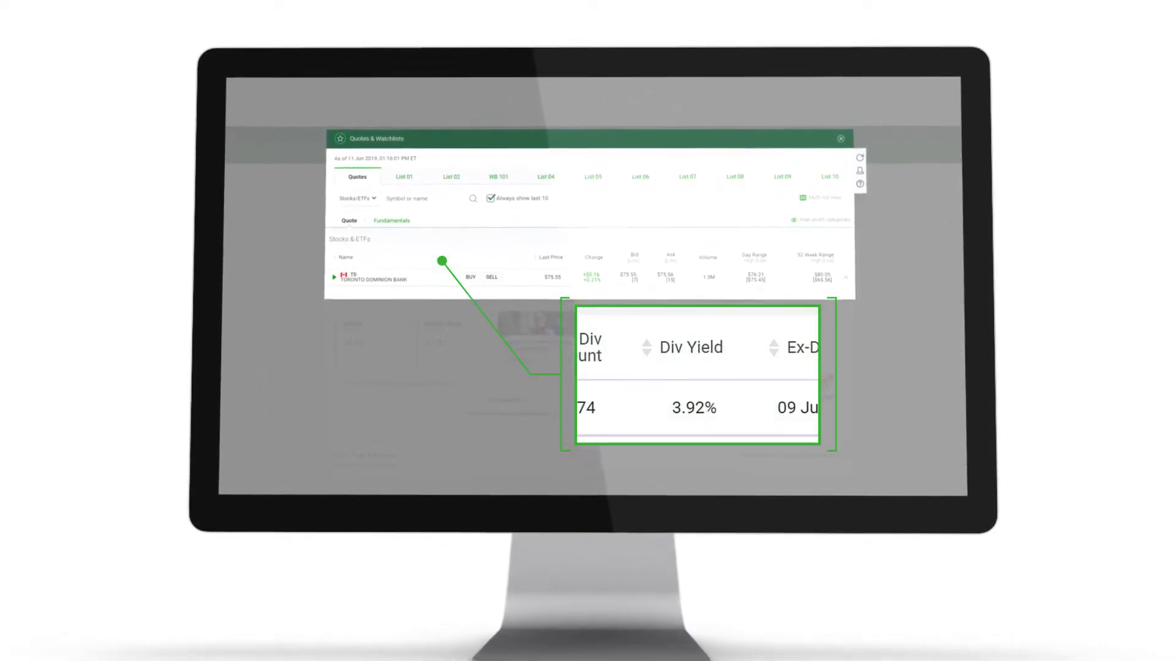
pyautogui.click(392, 220)
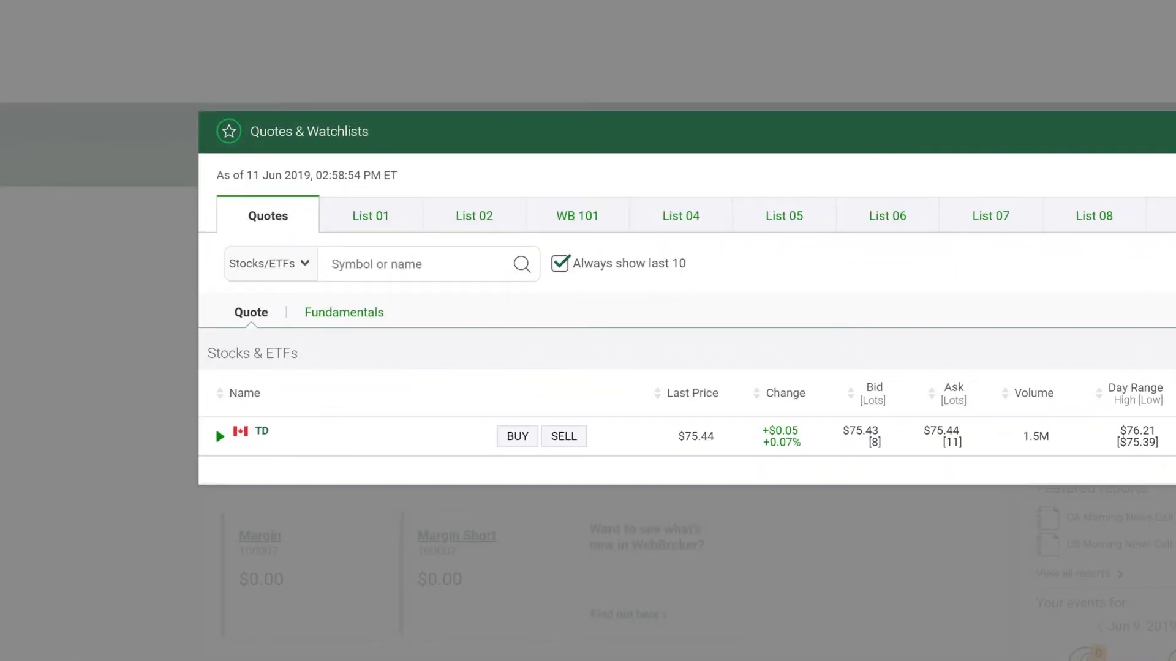
# - Expand TD's quote to its chart and fundamentals and show the Add to Watchlist list
pyautogui.click(229, 439)
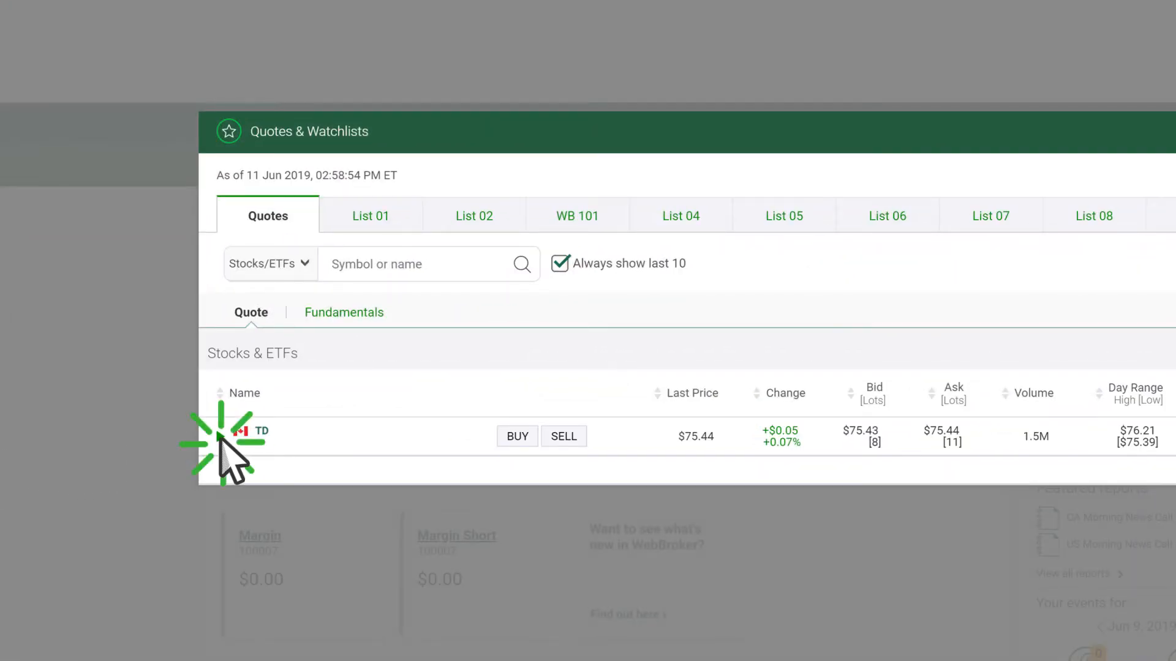
pyautogui.click(262, 436)
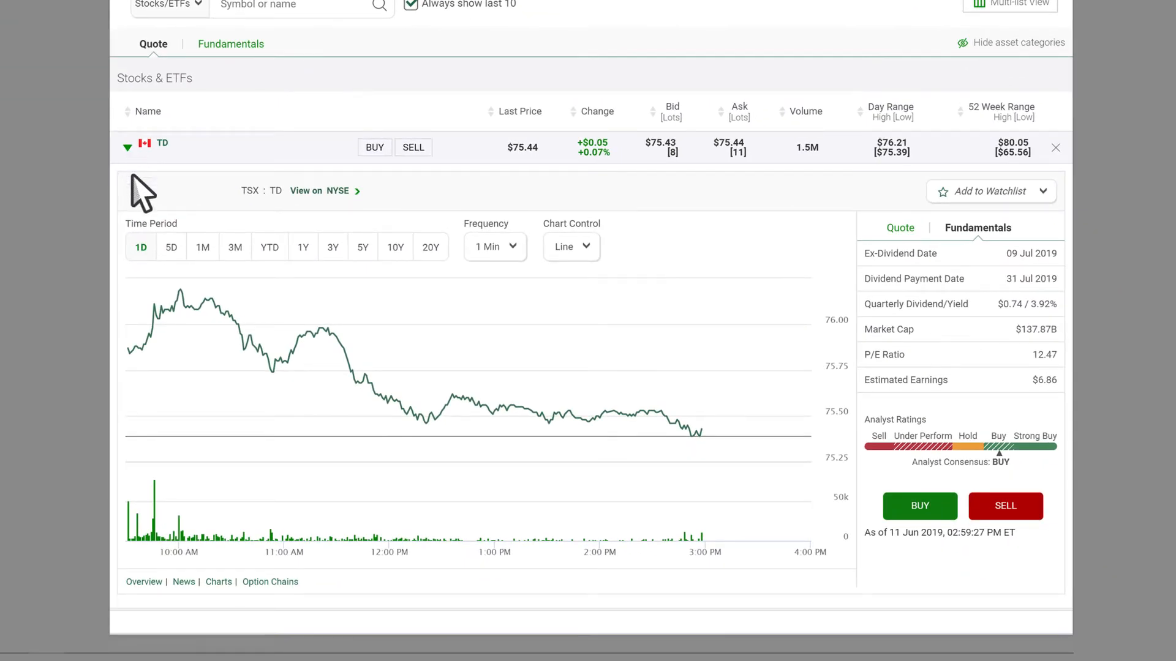
pyautogui.click(202, 253)
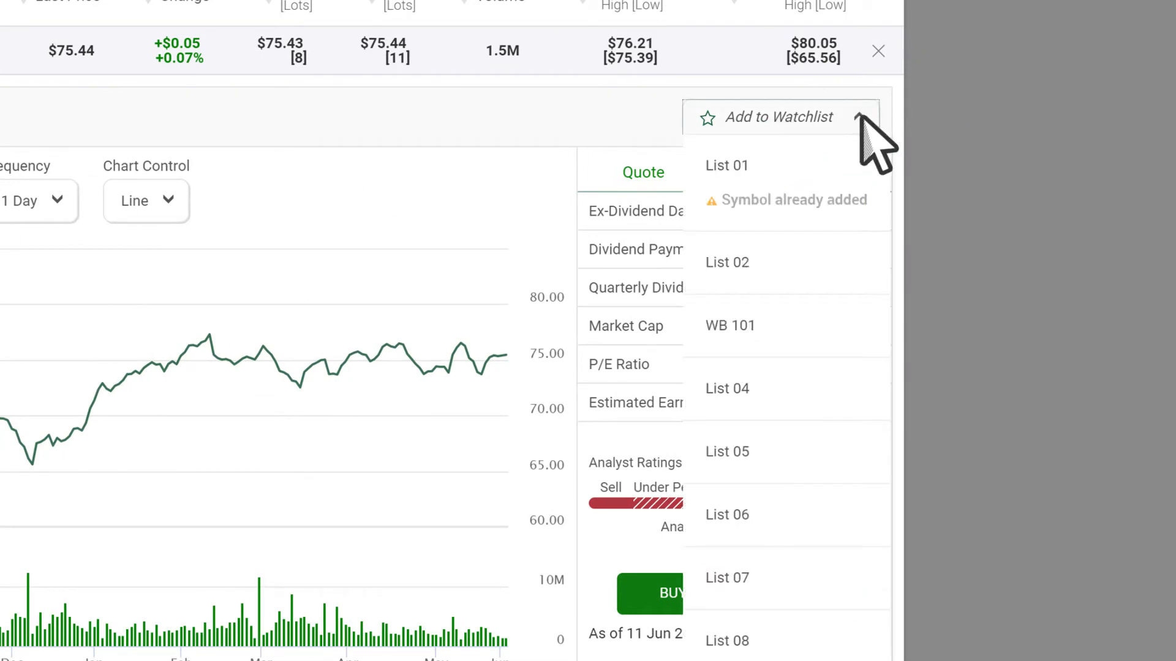
pyautogui.moveTo(836, 356)
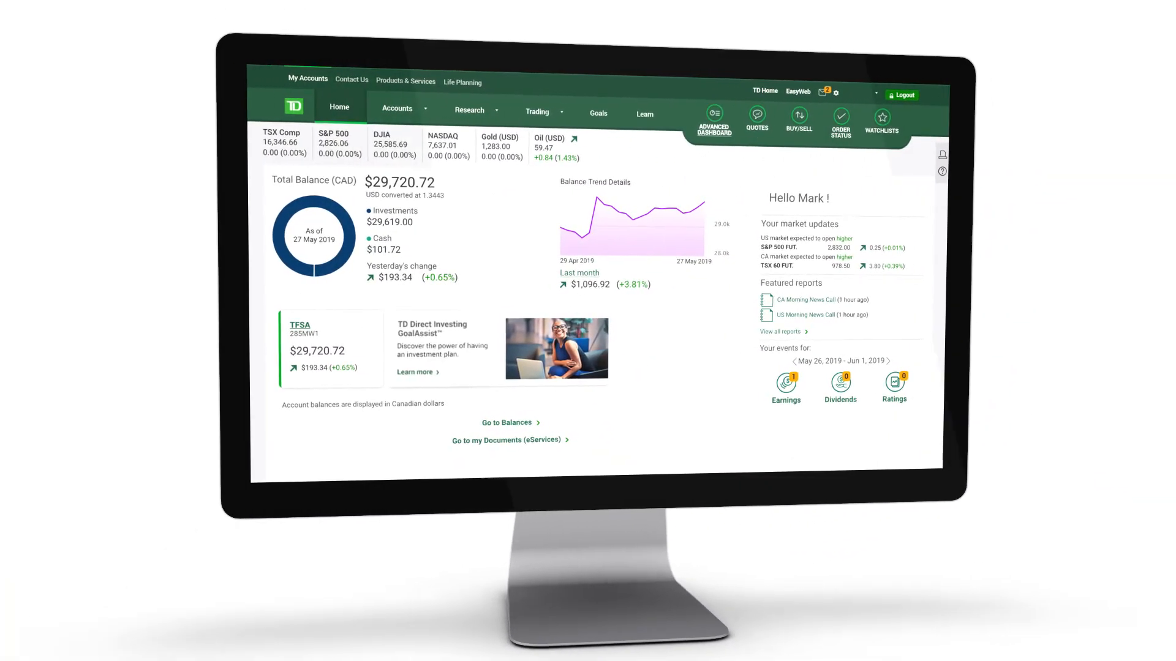
# - Go to Watchlists and add the Canadian TD stock to List 01 via Stocks/ETFs search
pyautogui.click(881, 117)
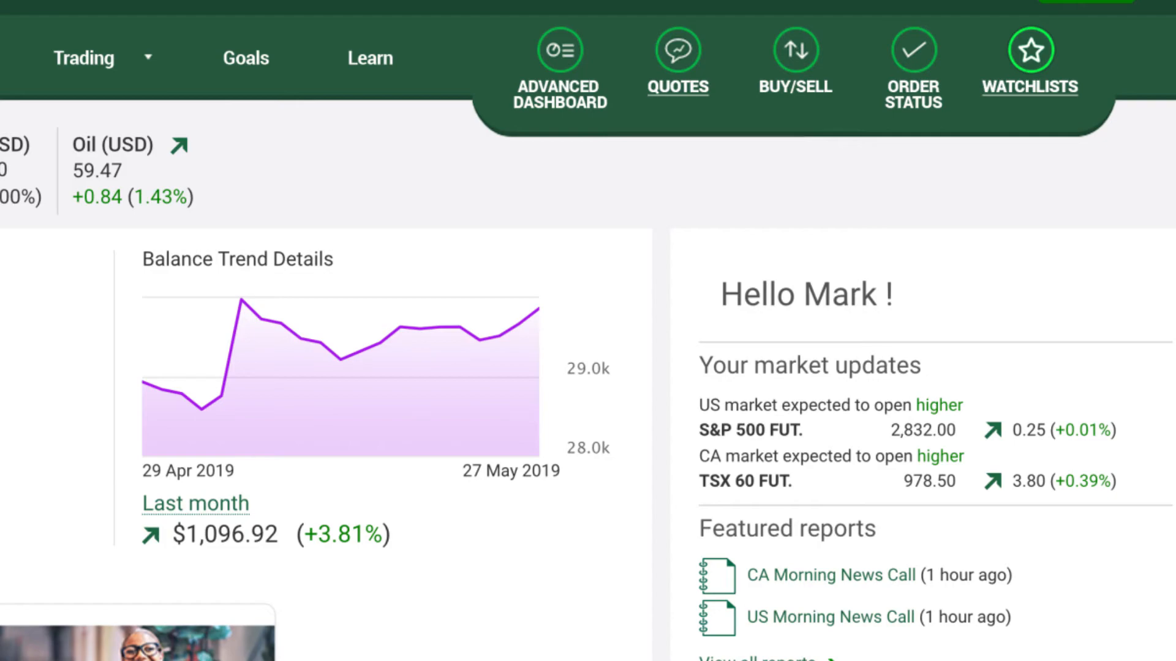
pyautogui.click(1030, 52)
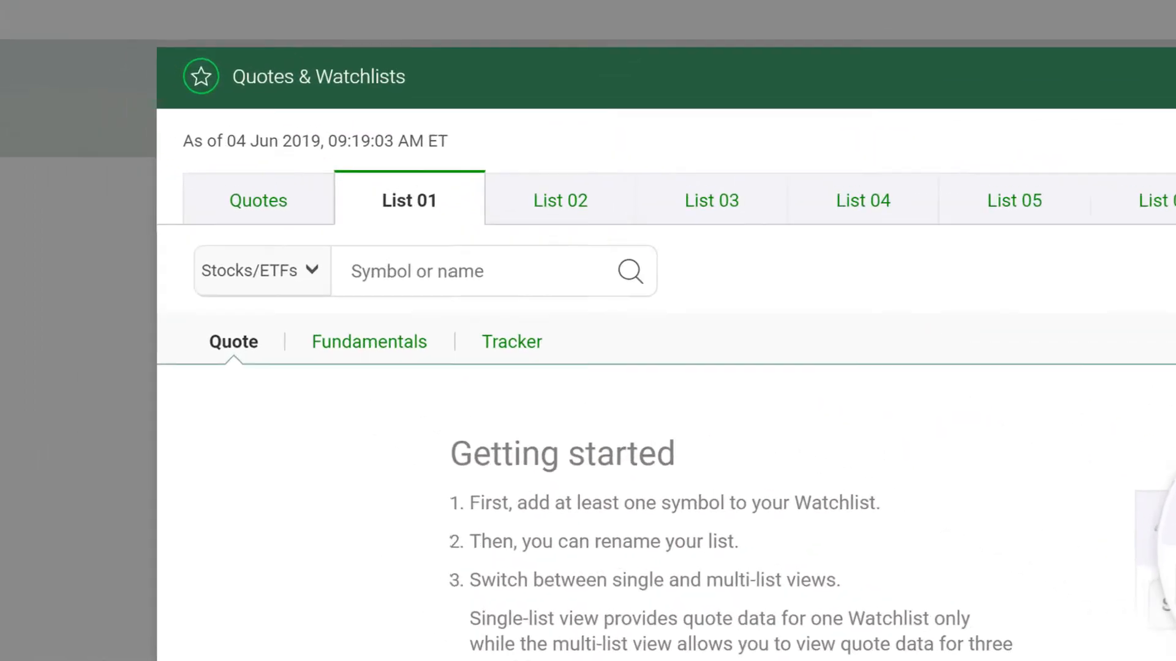
pyautogui.click(261, 271)
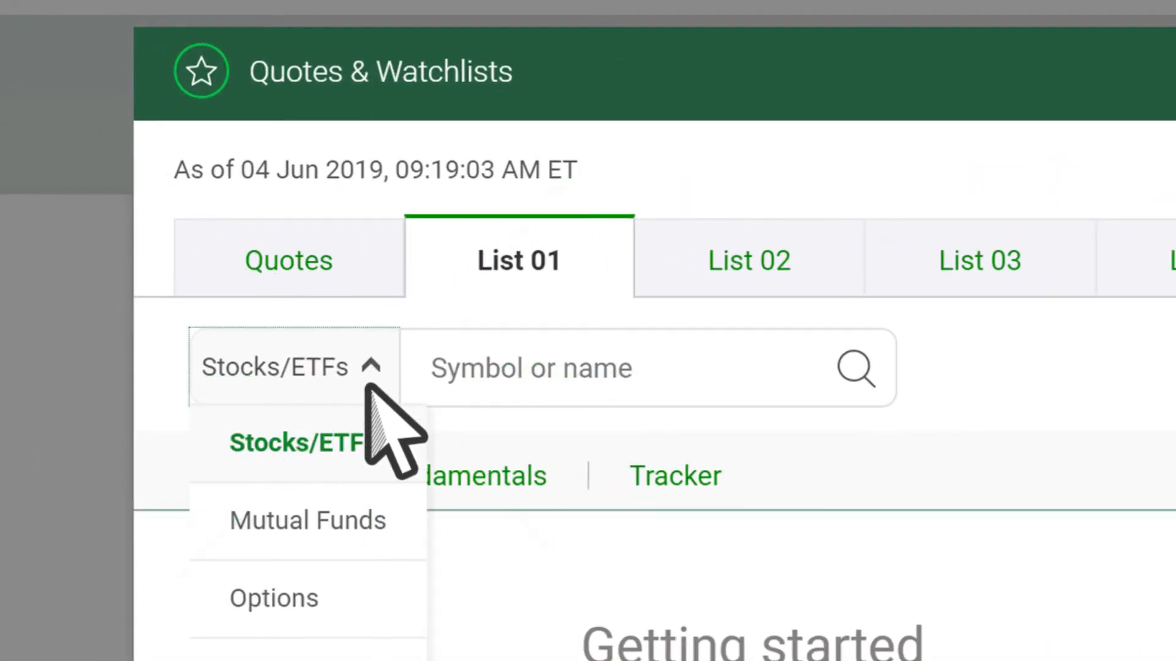
pyautogui.write('TD')
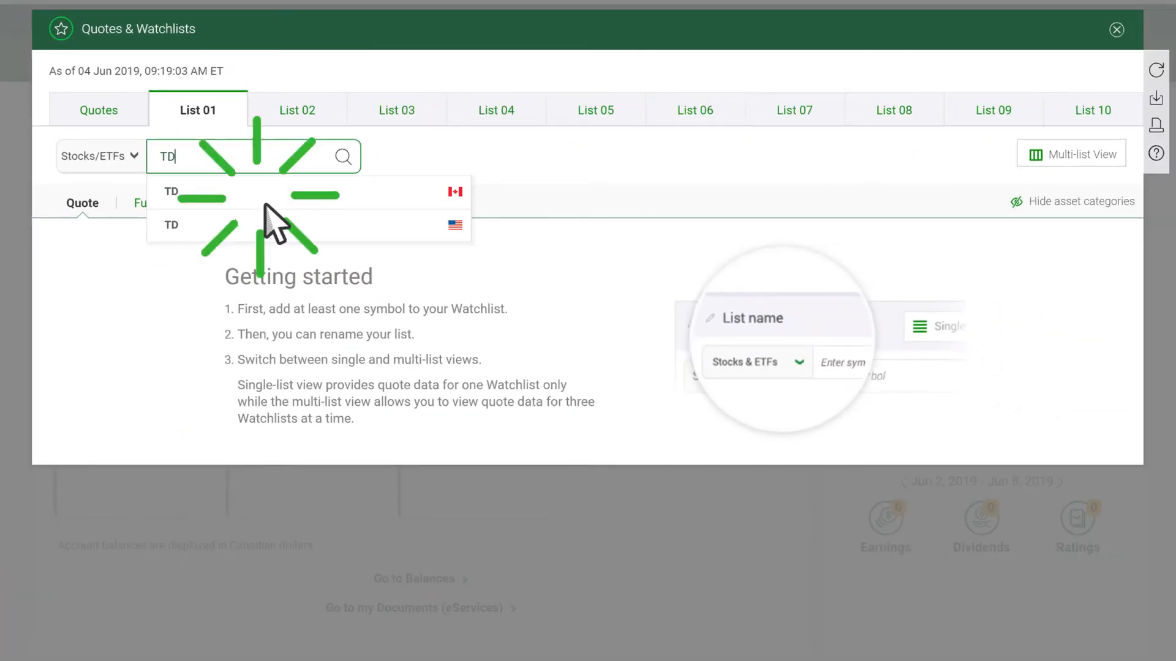
pyautogui.click(300, 192)
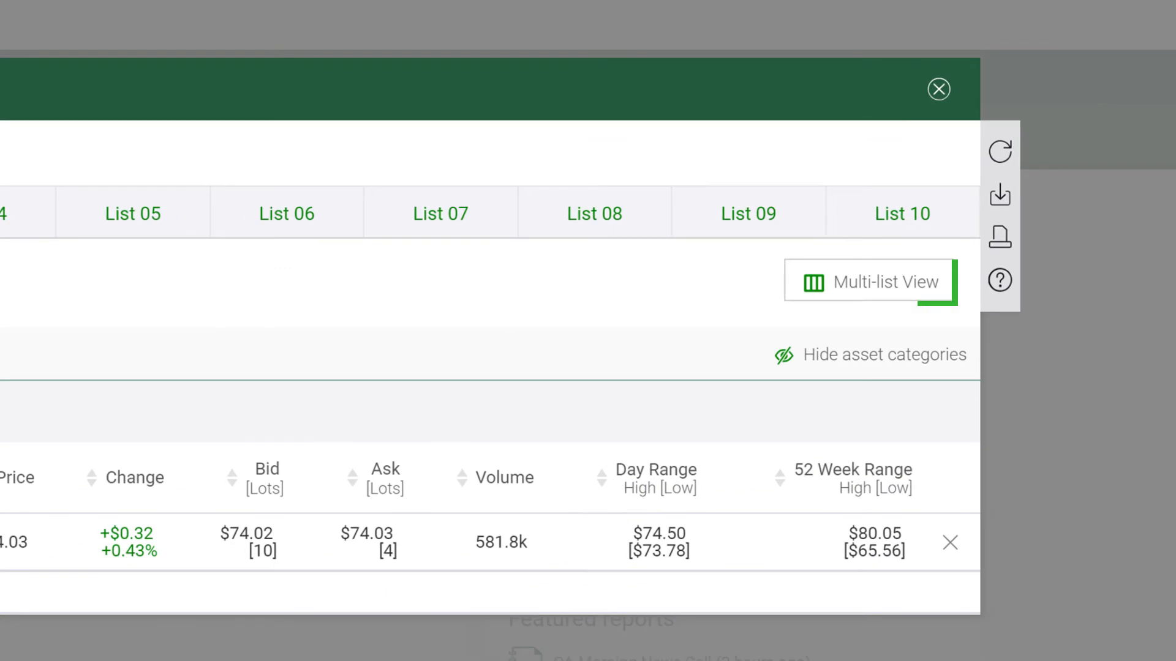
# - Switch to Multi-list View, rename List 01 and remove TD, ending on the WB 101 list
pyautogui.click(868, 282)
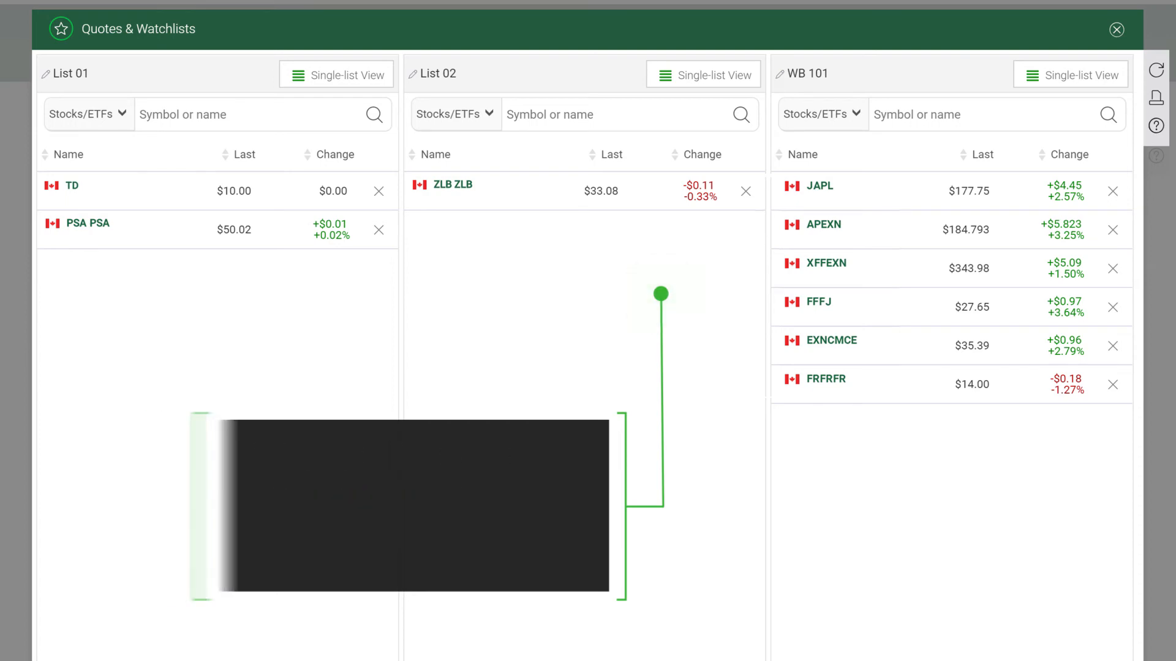
pyautogui.click(337, 75)
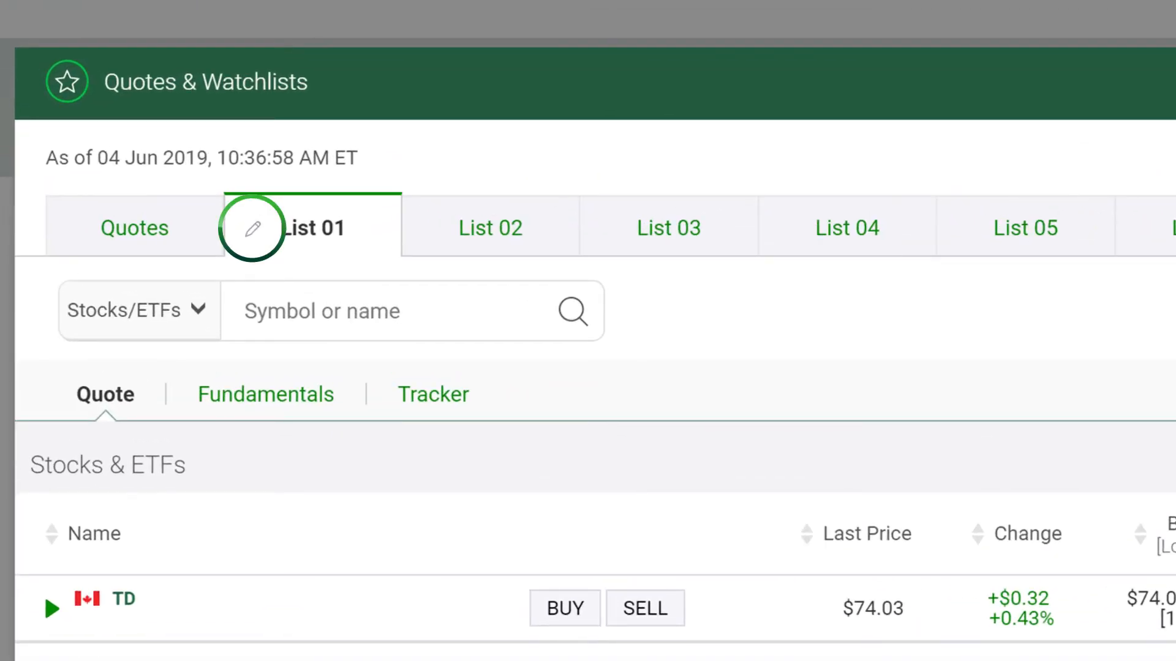
pyautogui.click(252, 228)
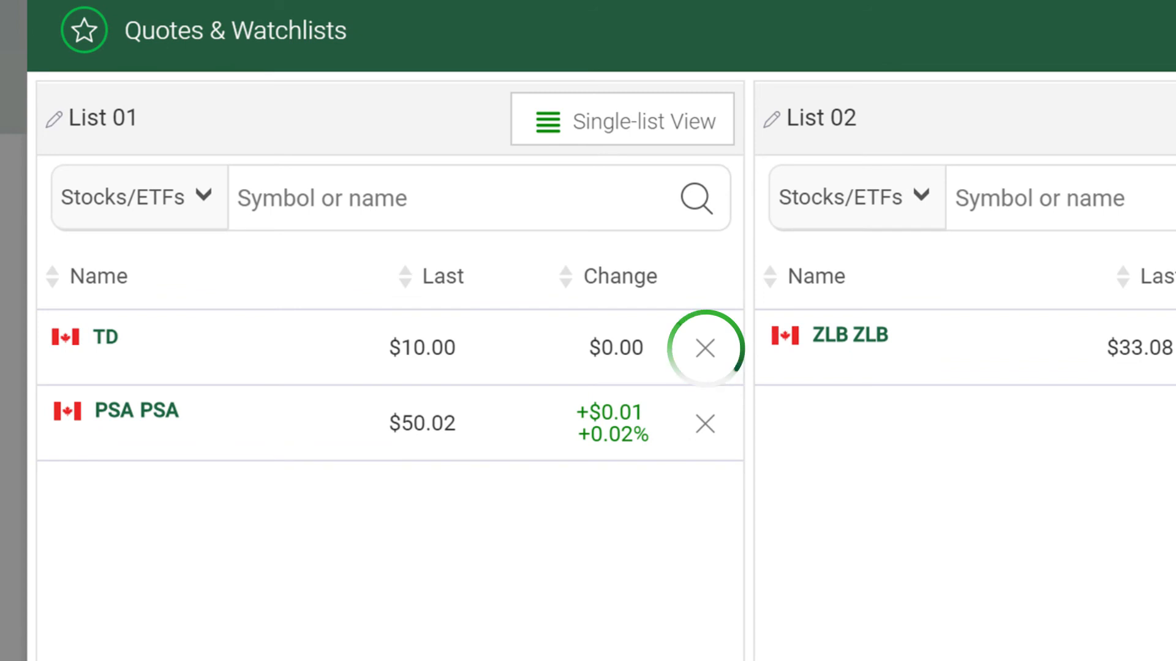
pyautogui.click(704, 348)
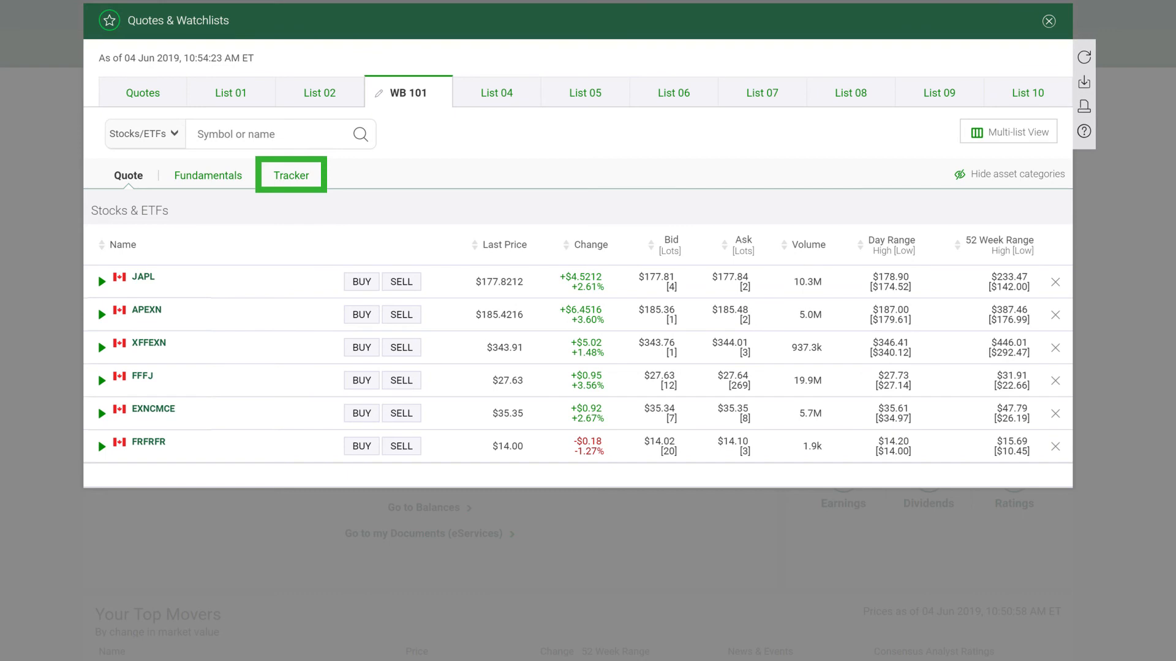
# - In WB 101's Tracker, set JAPL to 20 shares at $200 average cost and save
pyautogui.click(291, 175)
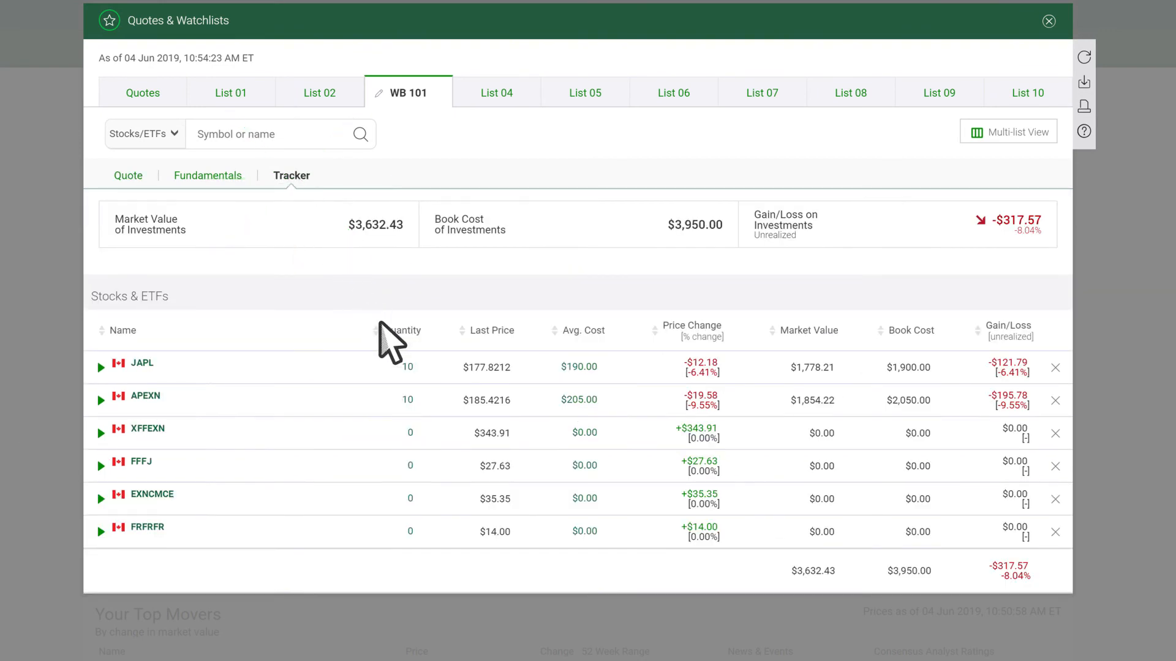
pyautogui.click(406, 366)
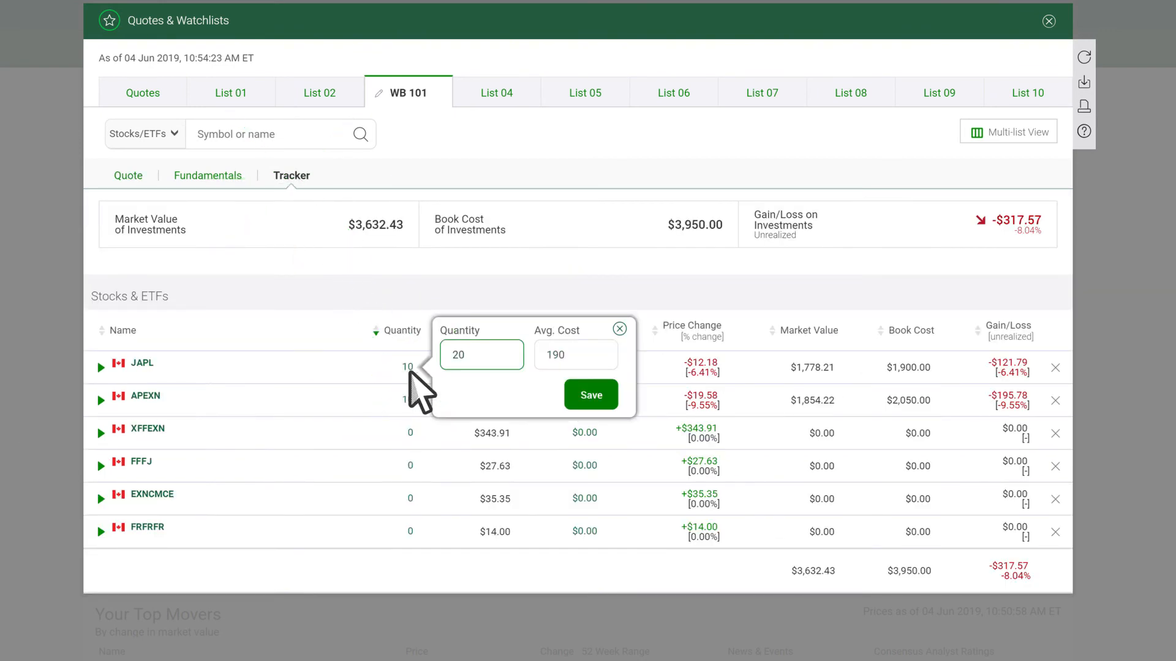
pyautogui.click(591, 396)
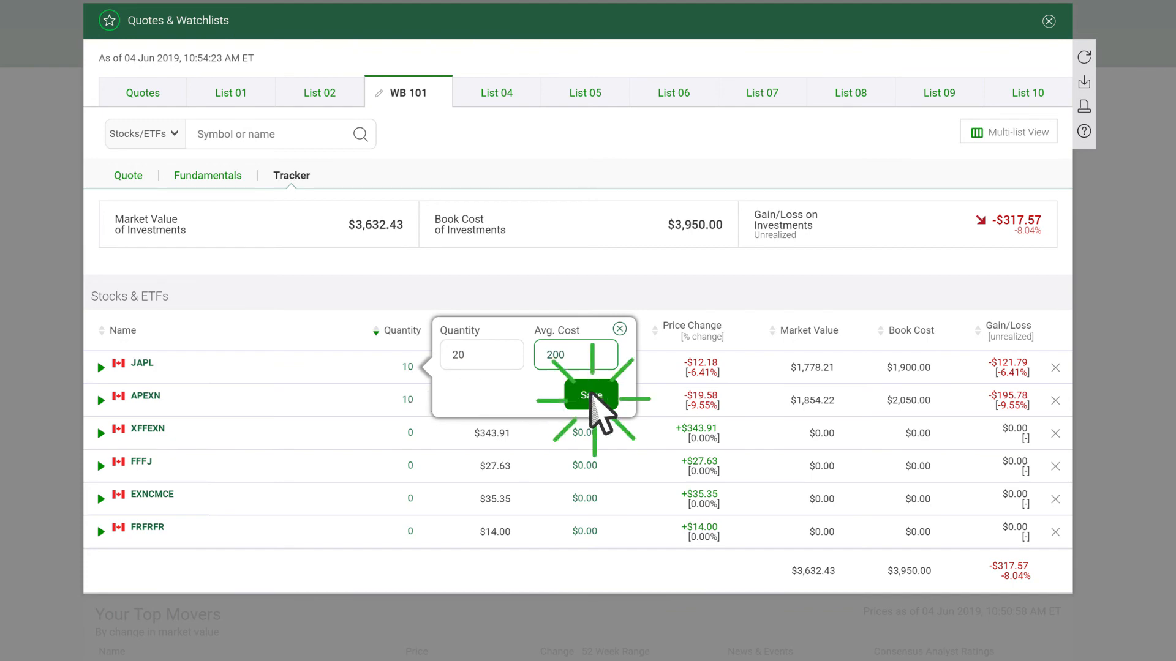
pyautogui.click(589, 396)
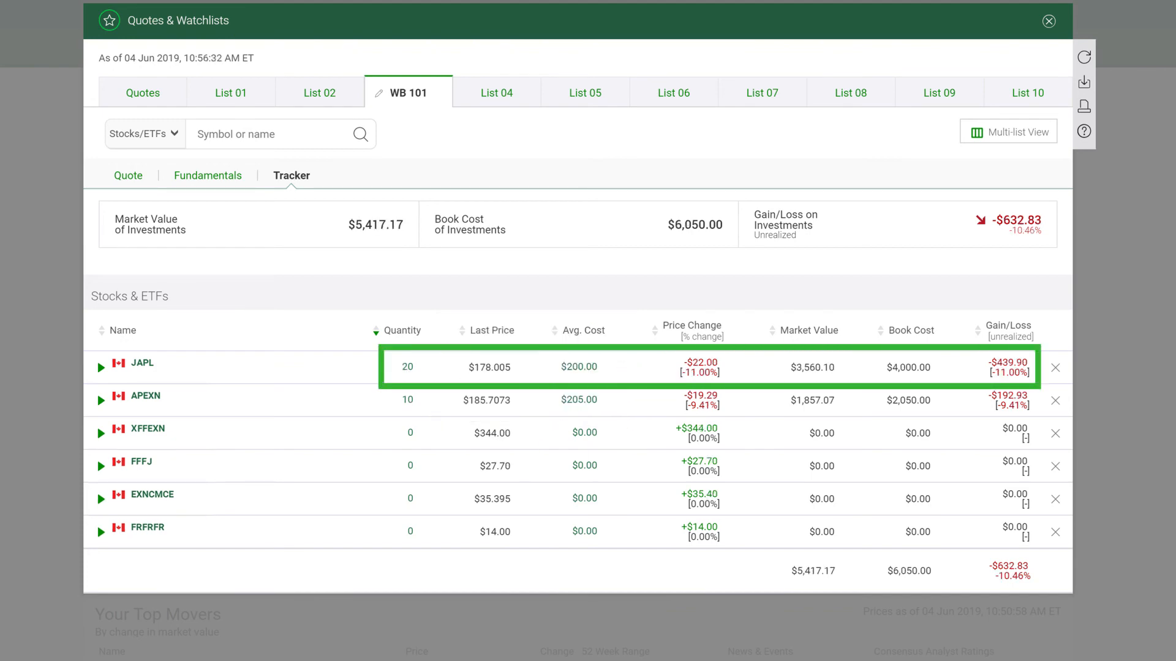